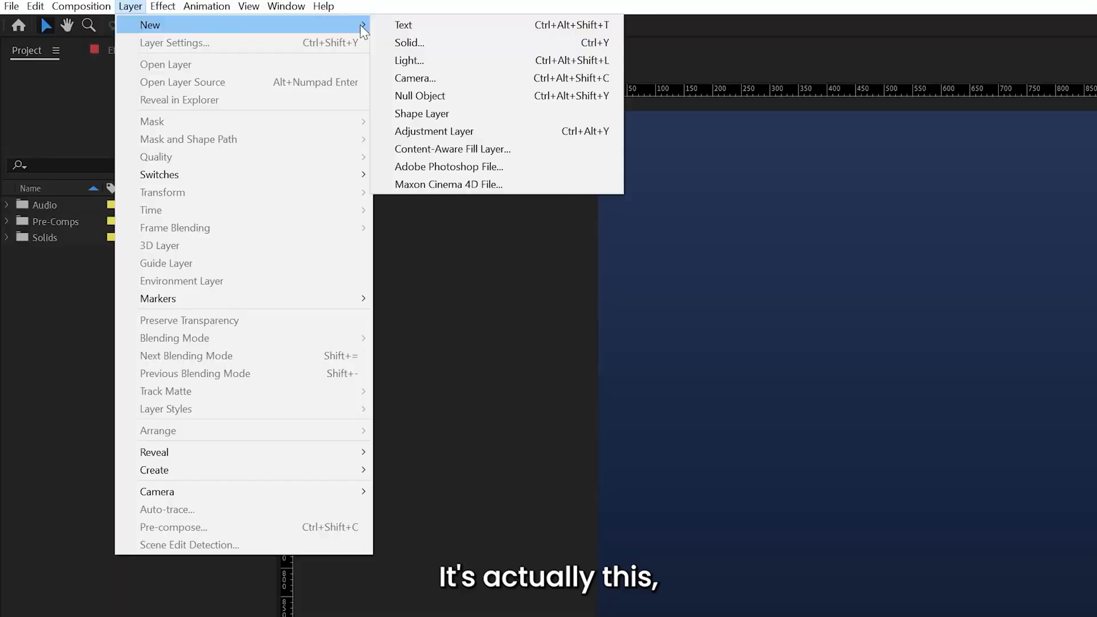
# - Show the Layer > New submenu with the Null Object option
pyautogui.click(420, 96)
pyautogui.write('CAM CTRL')
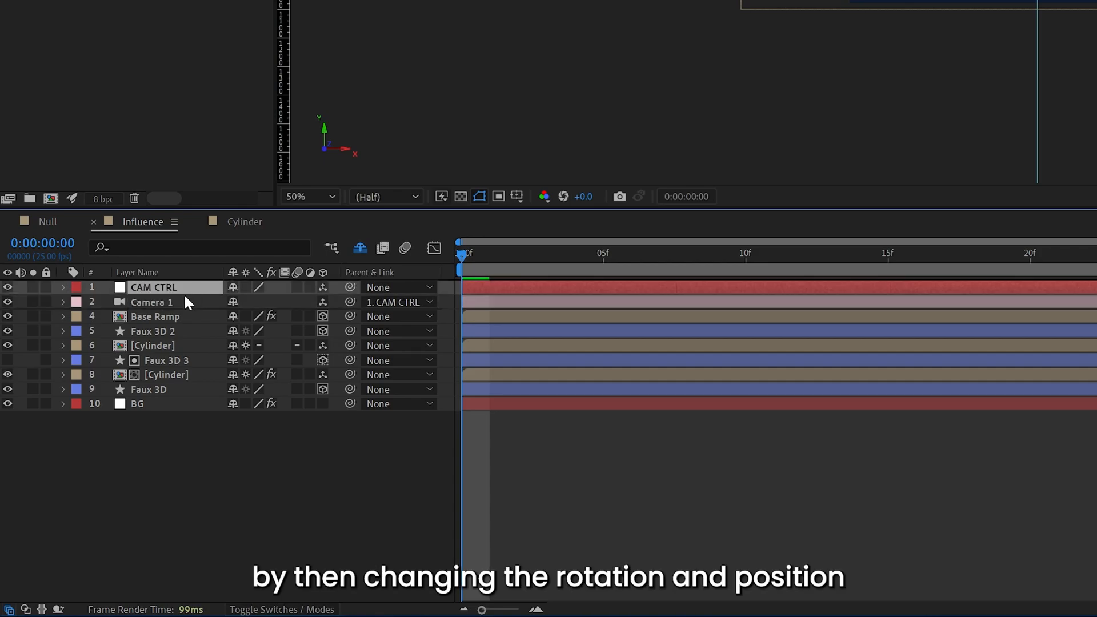
# - Select the CAM CTRL null layer that Camera 1 is parented to
pyautogui.click(62, 287)
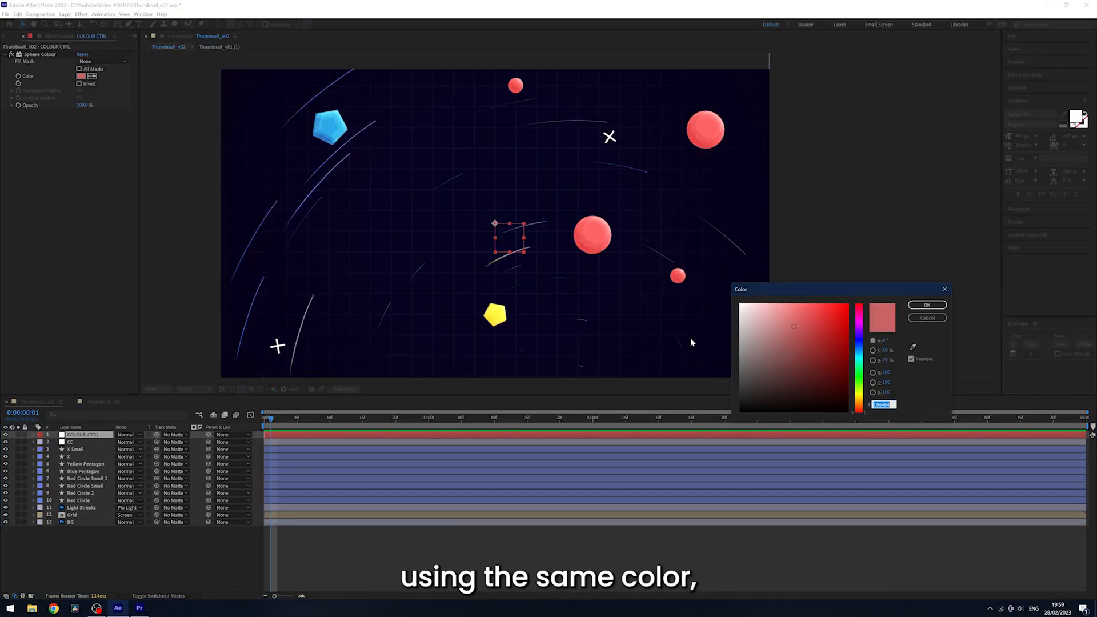
# - Choose bright red for the COLOUR CTRL layer's Fill colour swatch
pyautogui.click(859, 342)
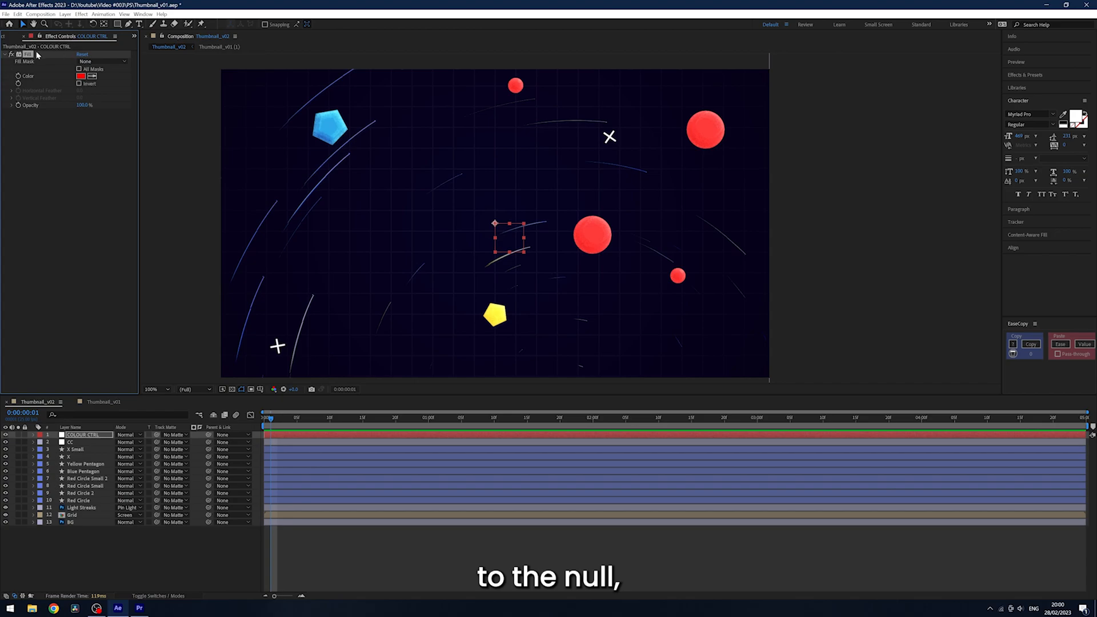
# - Rename the COLOUR CTRL effect to Fill and reopen its Color swatch
pyautogui.click(15, 14)
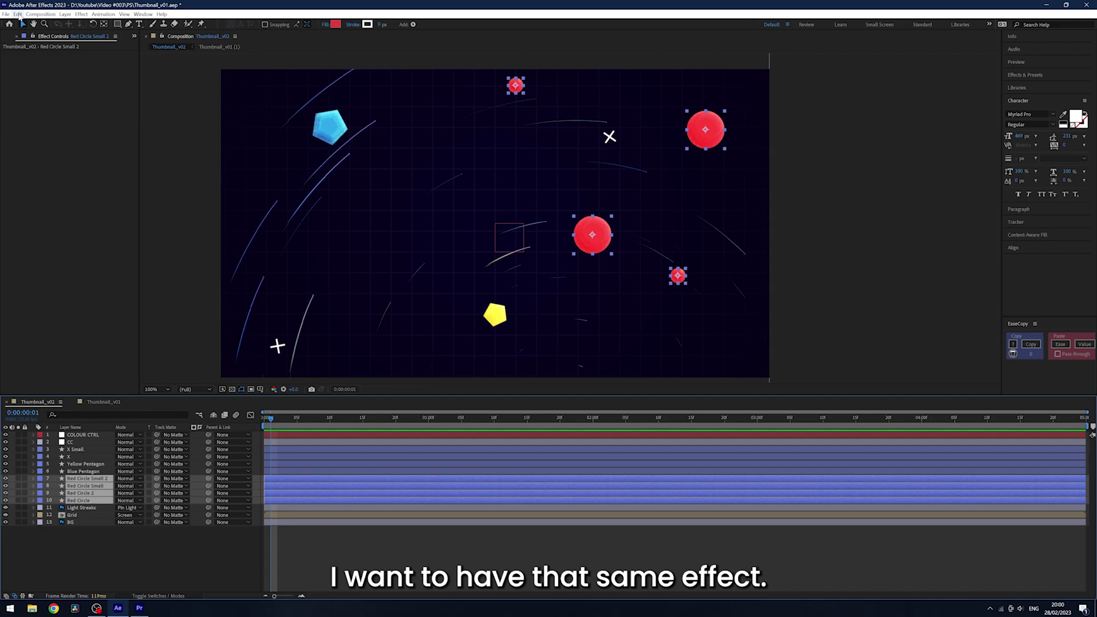
pyautogui.click(19, 14)
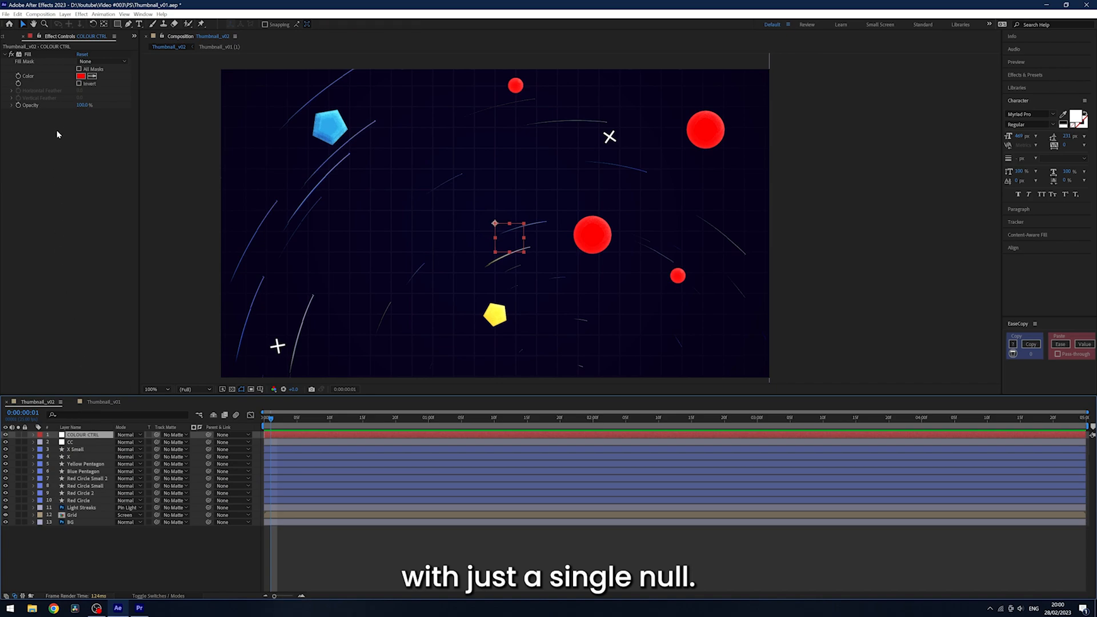
pyautogui.click(82, 76)
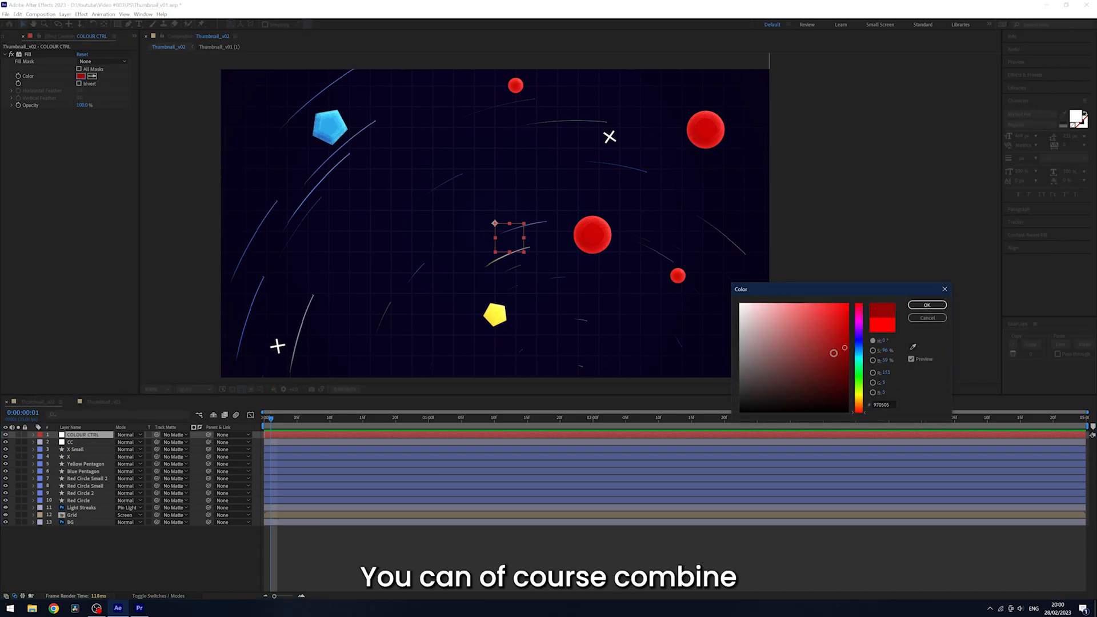